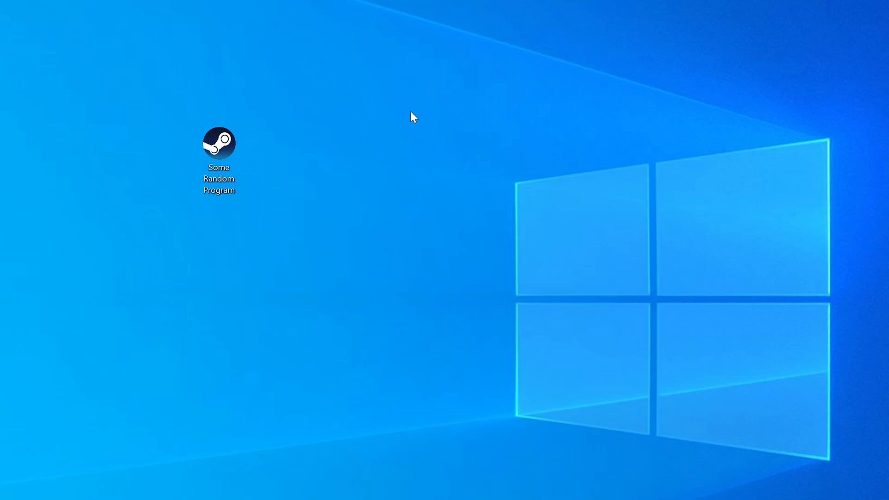
- Launch the game to see the missing d3dx9_35.dll error, then check whether the system is 32- or 64-bit
double_click(219, 143)
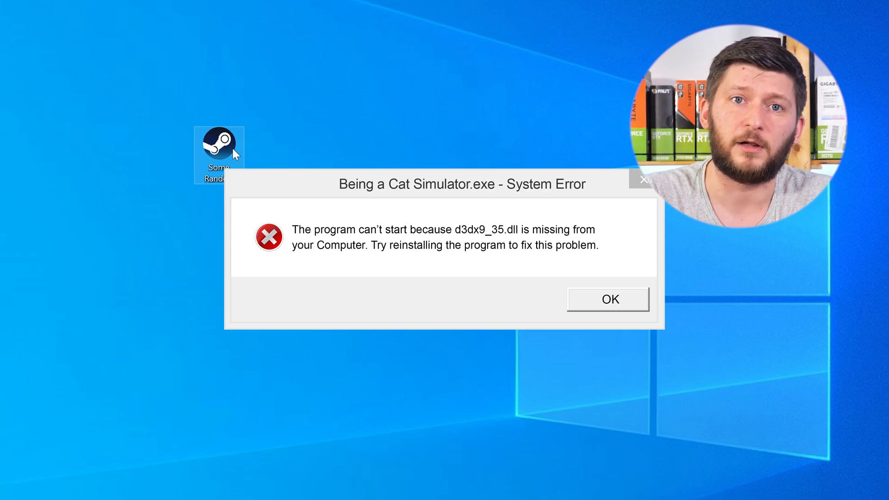
left_click(608, 300)
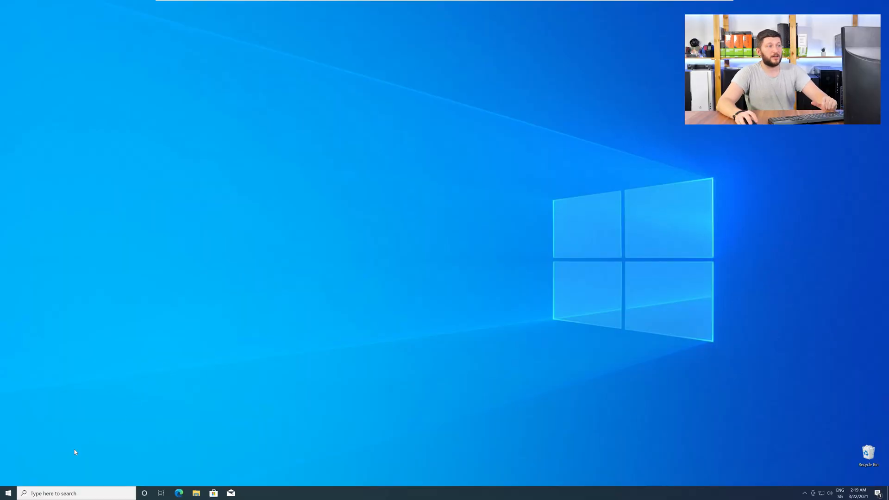
right_click(9, 493)
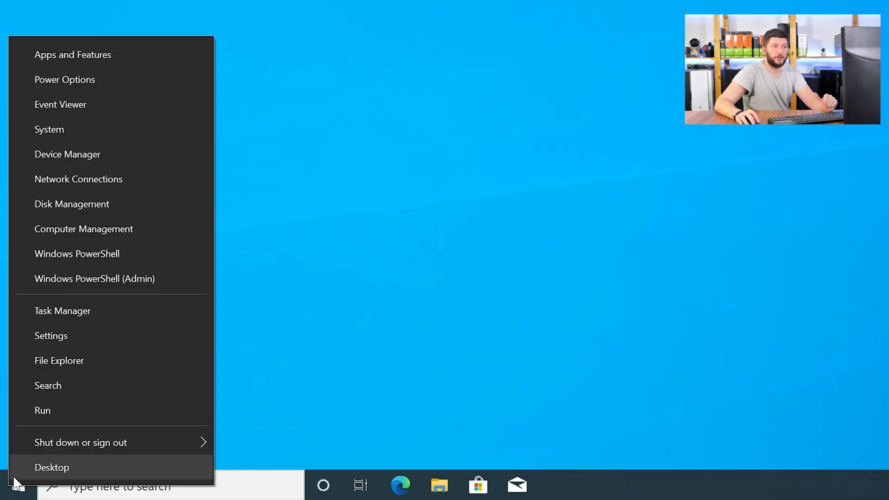
mouse_move(109, 130)
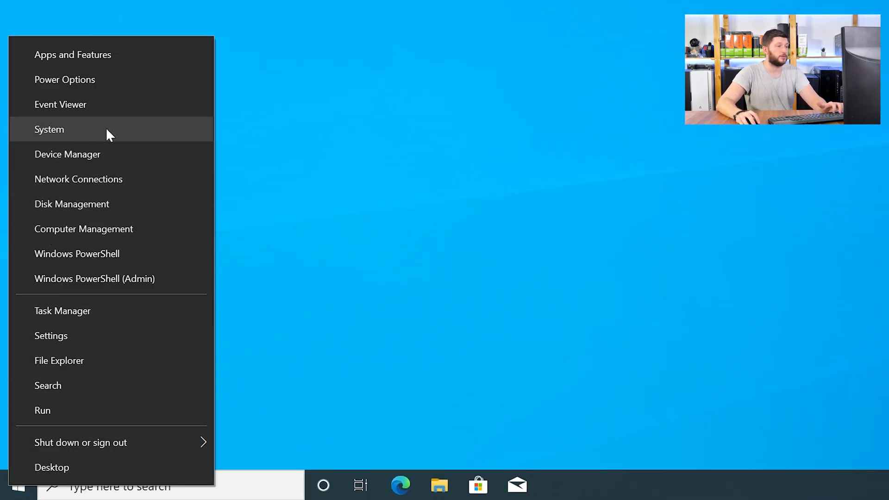
left_click(49, 130)
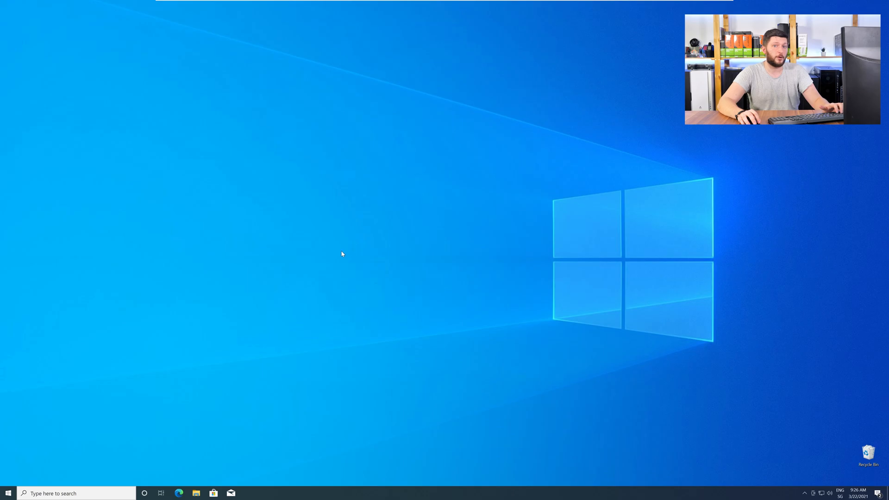
- From sts-tutorial.com/download/d3dx9_35 in Edge, download the 64-bit and 32-bit d3dx9_35.dll files
left_click(179, 493)
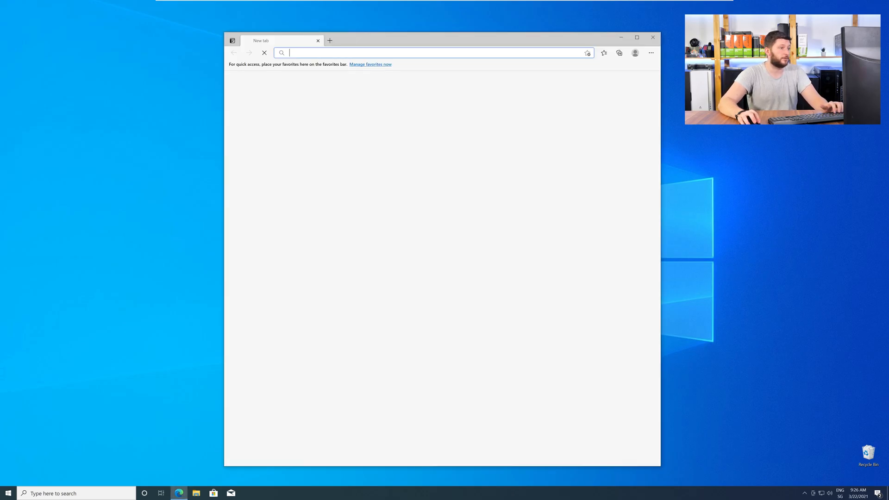
type("https://www.sts-tutorial.com/download/d3dx9_35")
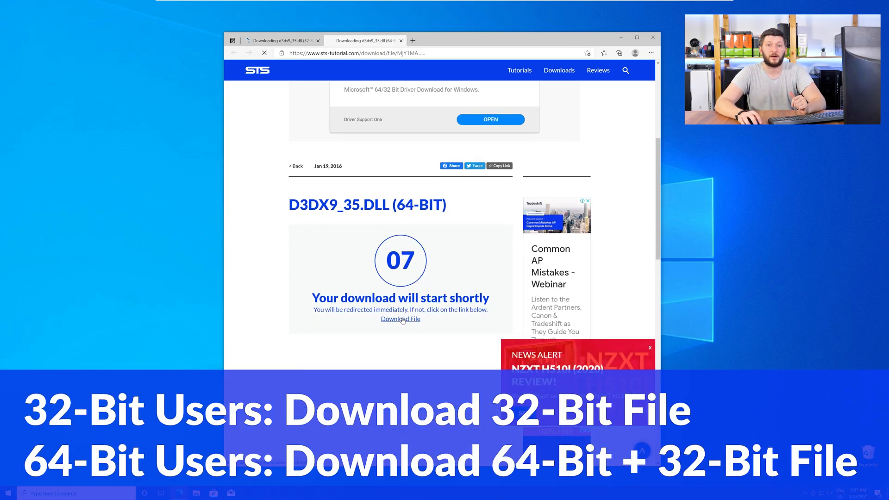
left_click(400, 319)
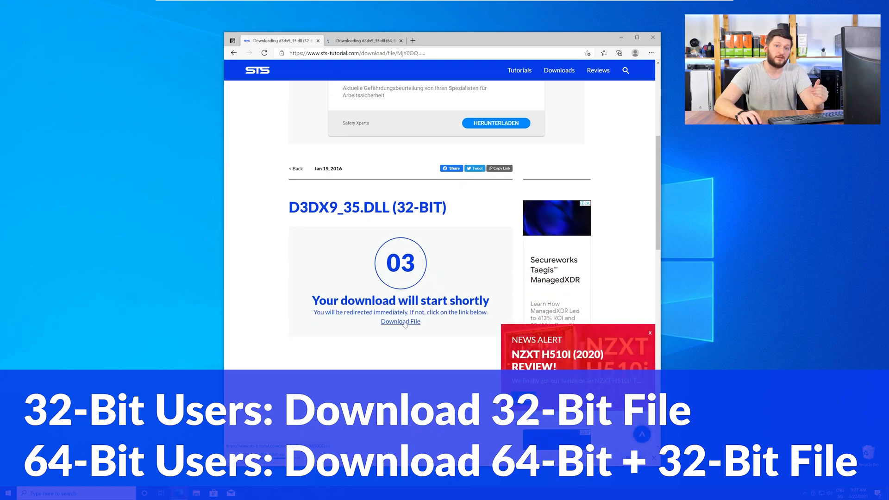
left_click(400, 321)
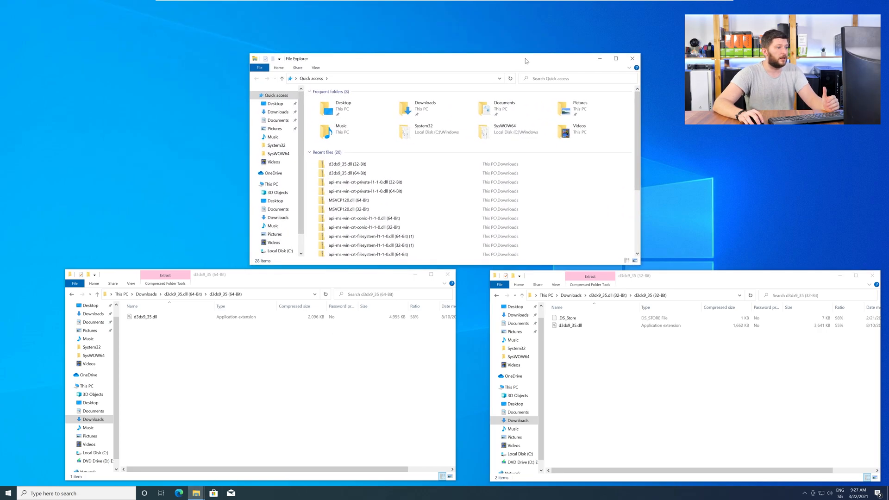
- Go to C:\Windows and start copying the 32-bit d3dx9_35.dll into SysWOW64
left_click(271, 183)
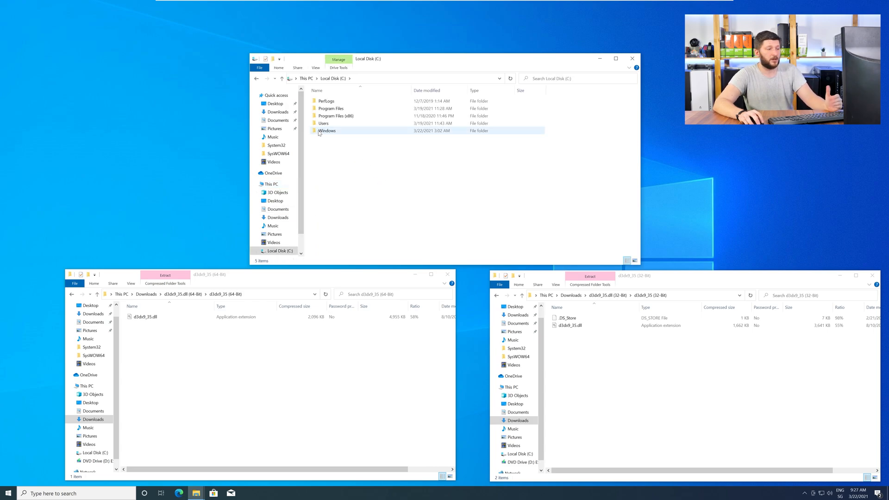
double_click(327, 130)
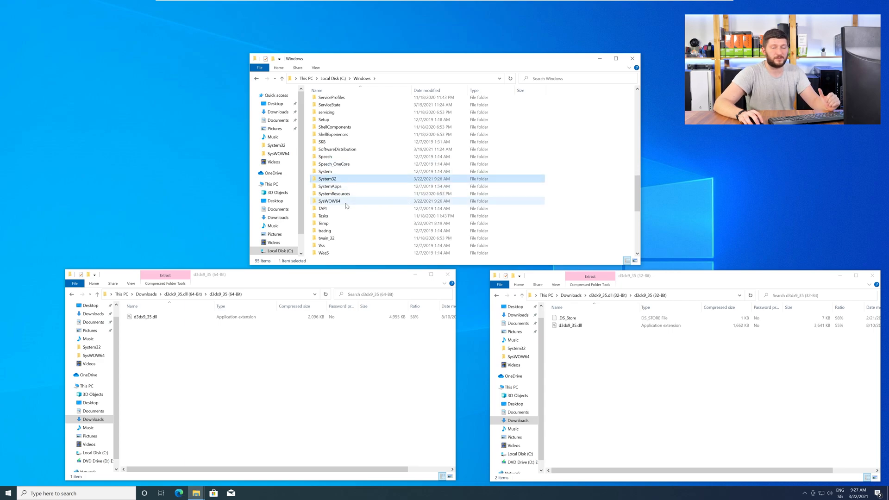
left_click(327, 179)
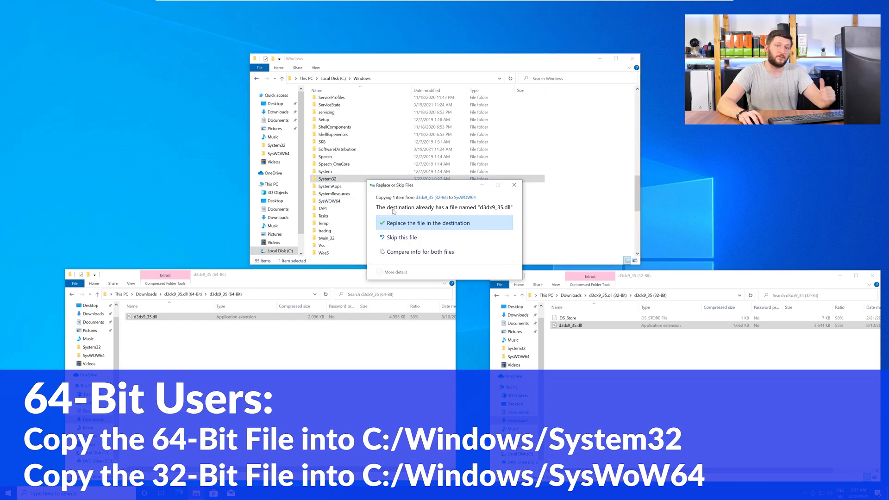
- Replace the existing d3dx9_35.dll in SysWOW64 and grant administrator permission
left_click(426, 223)
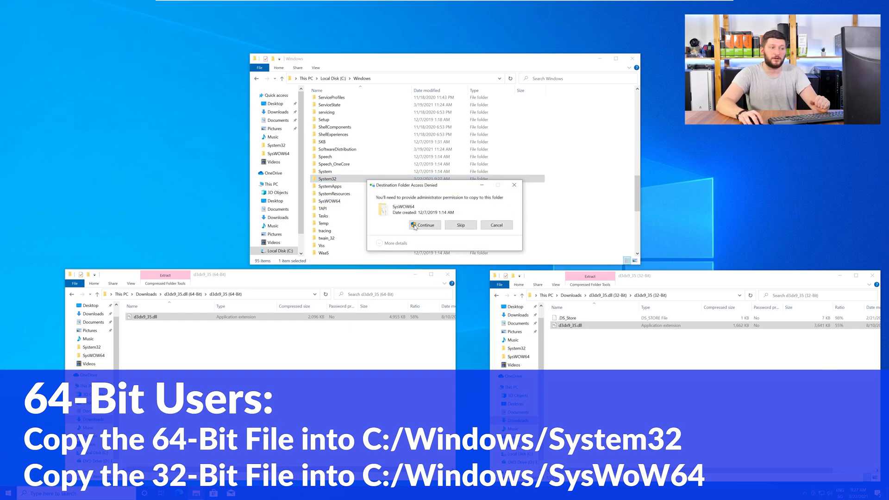
left_click(423, 225)
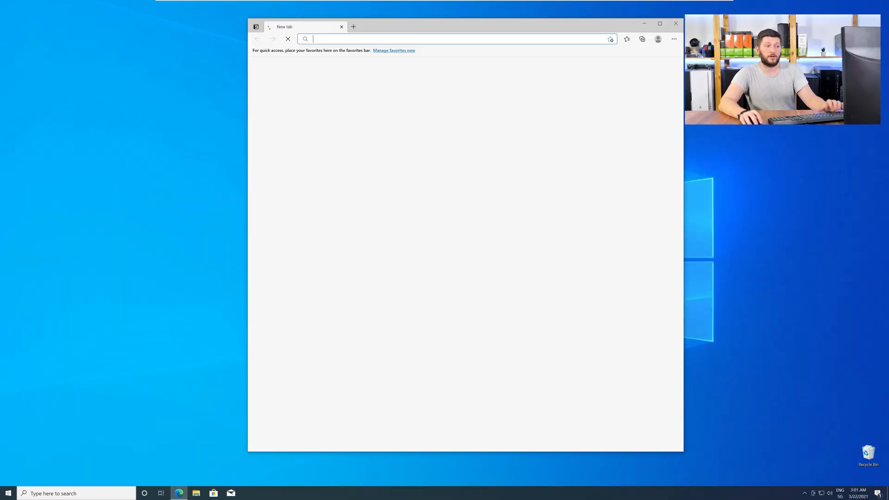
- Download dxwebsetup.exe from sts-tutorial.com/download/directx_end_user and run it
type("https://www.sts-tutorial.com/download/directx_end_user")
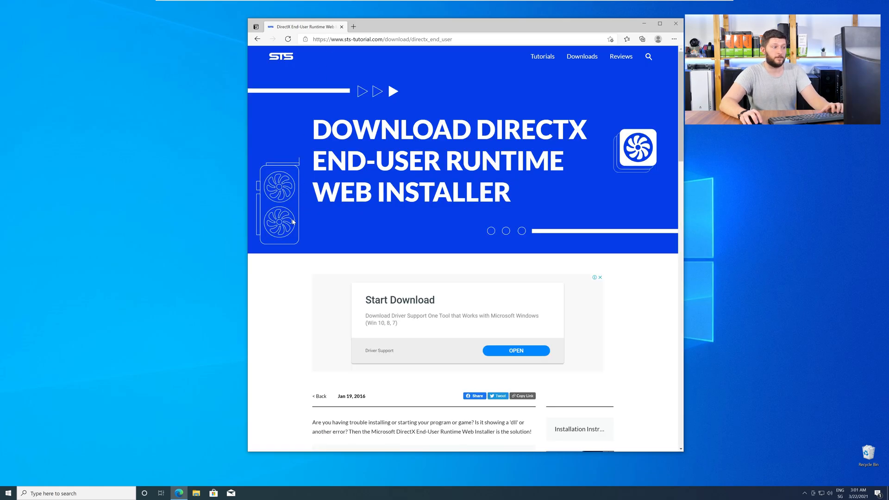
scroll("down", 3)
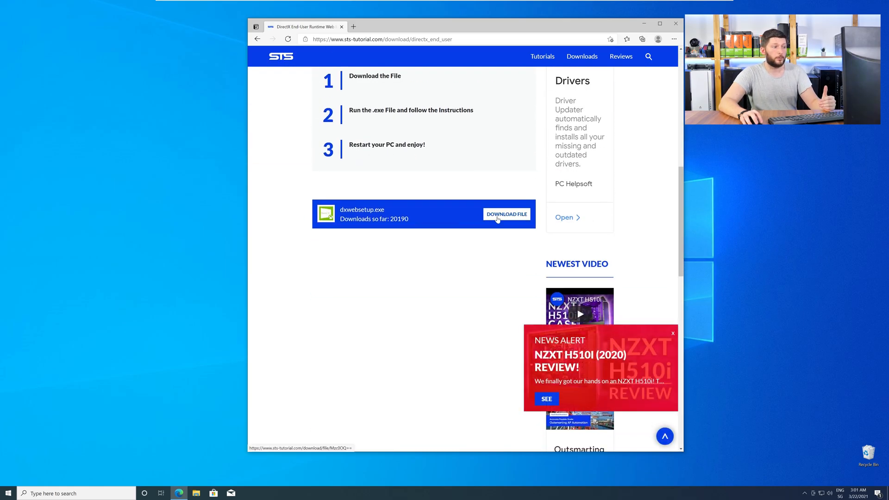
left_click(507, 214)
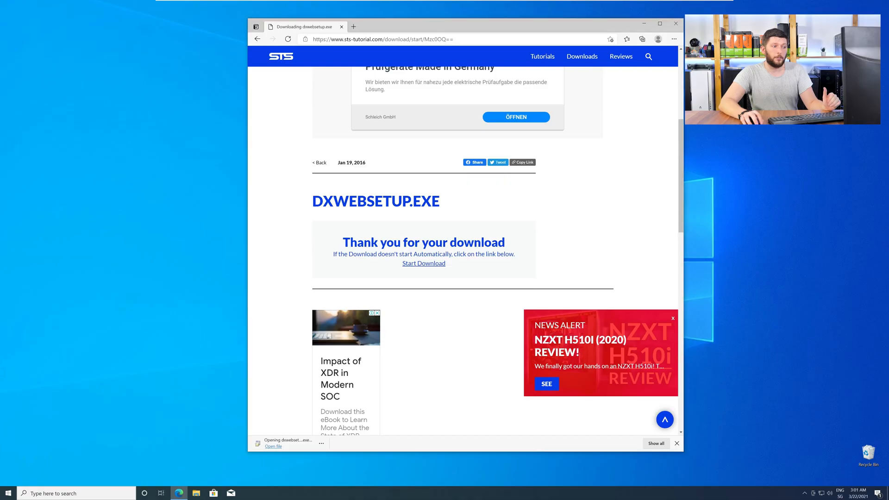
left_click(272, 446)
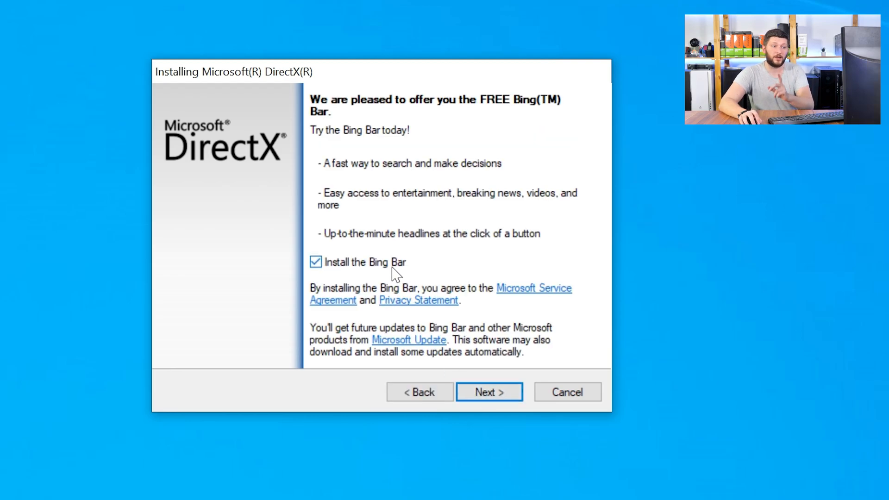
- Install the DirectX runtime without the Bing Bar and finish once installation completes
left_click(489, 392)
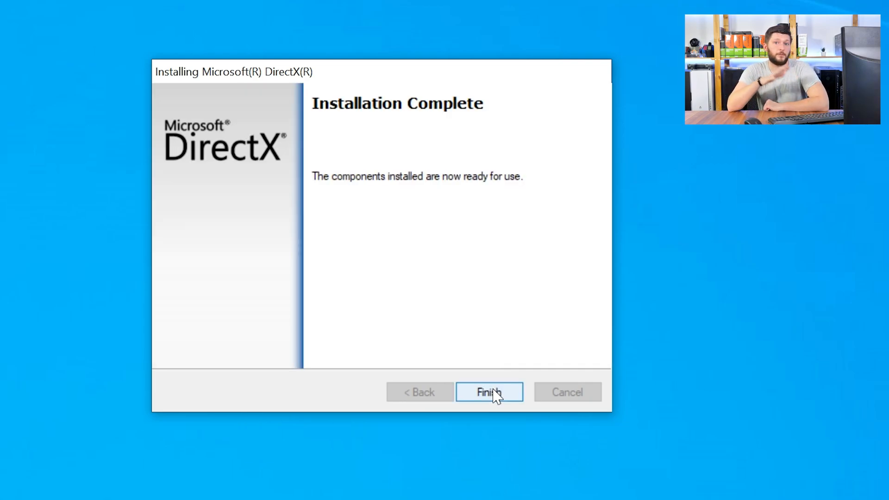
left_click(489, 392)
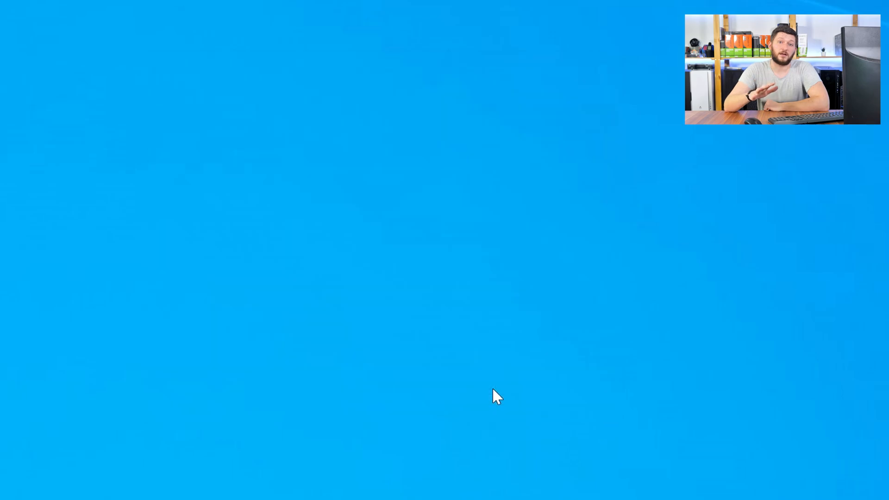